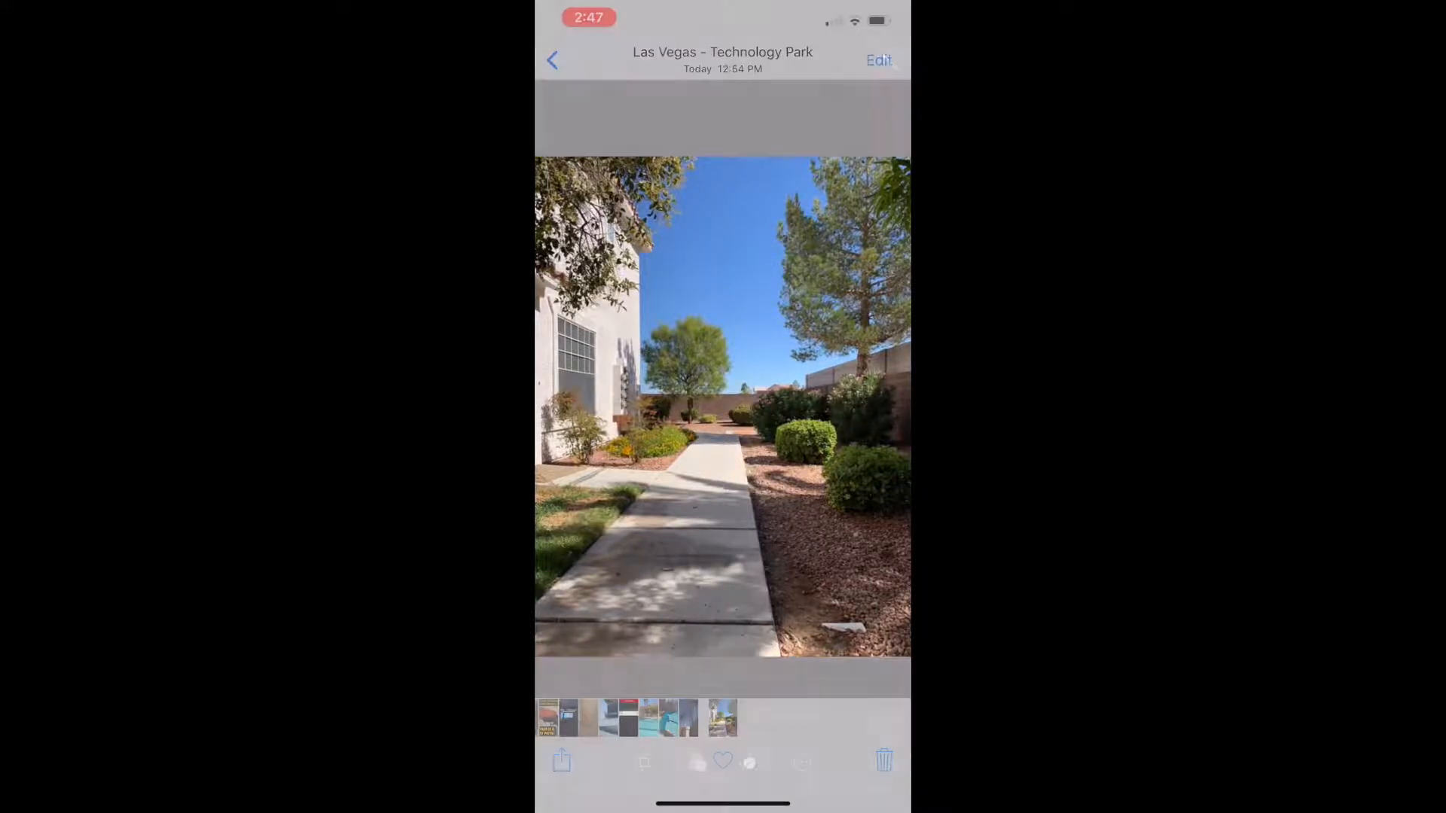
Start editing the backyard walkway photo to reach its Highlights adjustment
{"action": "left_click", "coordinate": [877, 60]}
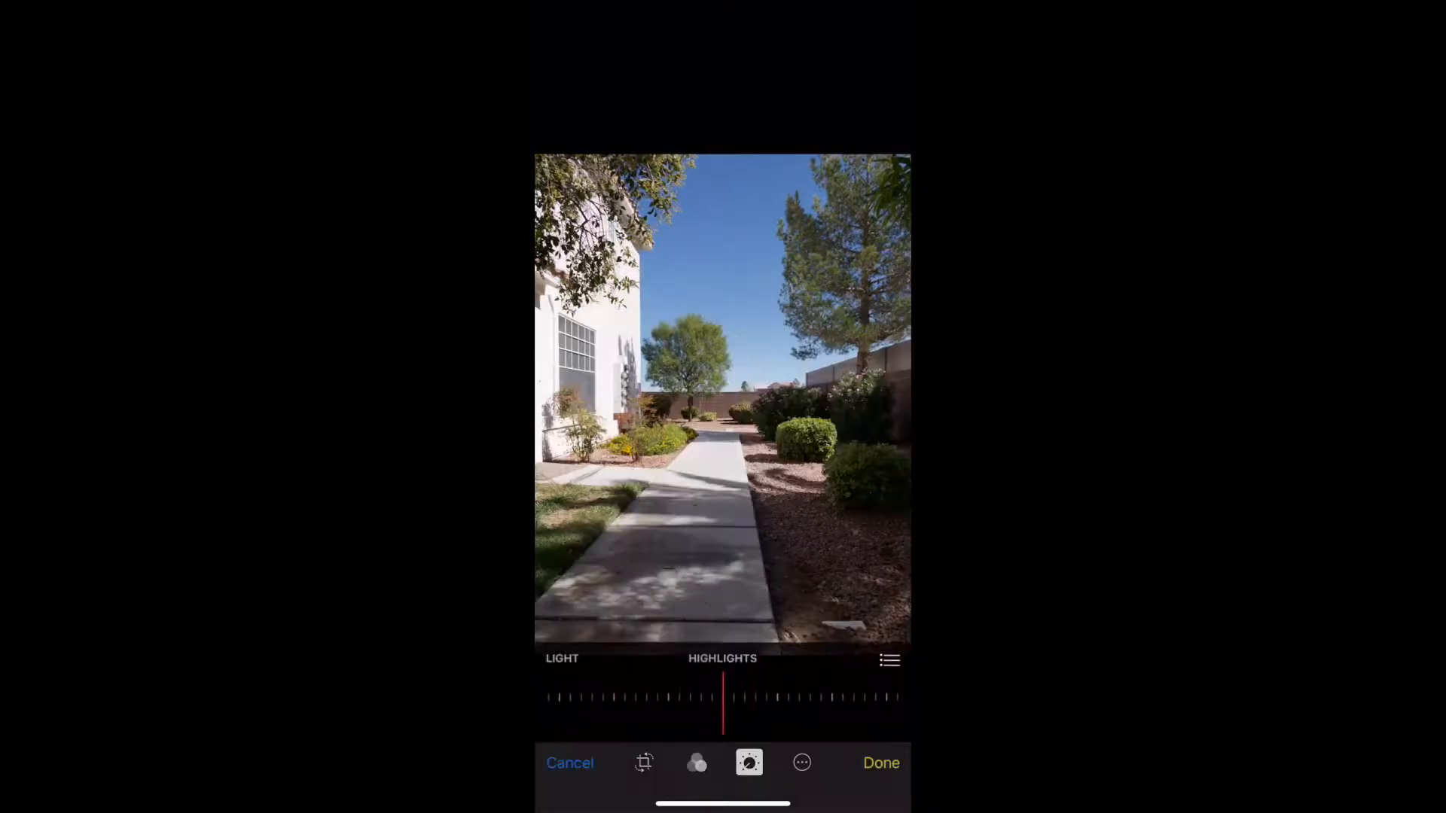
Lower the walkway photo's Highlights slider all the way
{"action": "left_click_drag", "start_coordinate": [724, 696], "coordinate": [867, 706]}
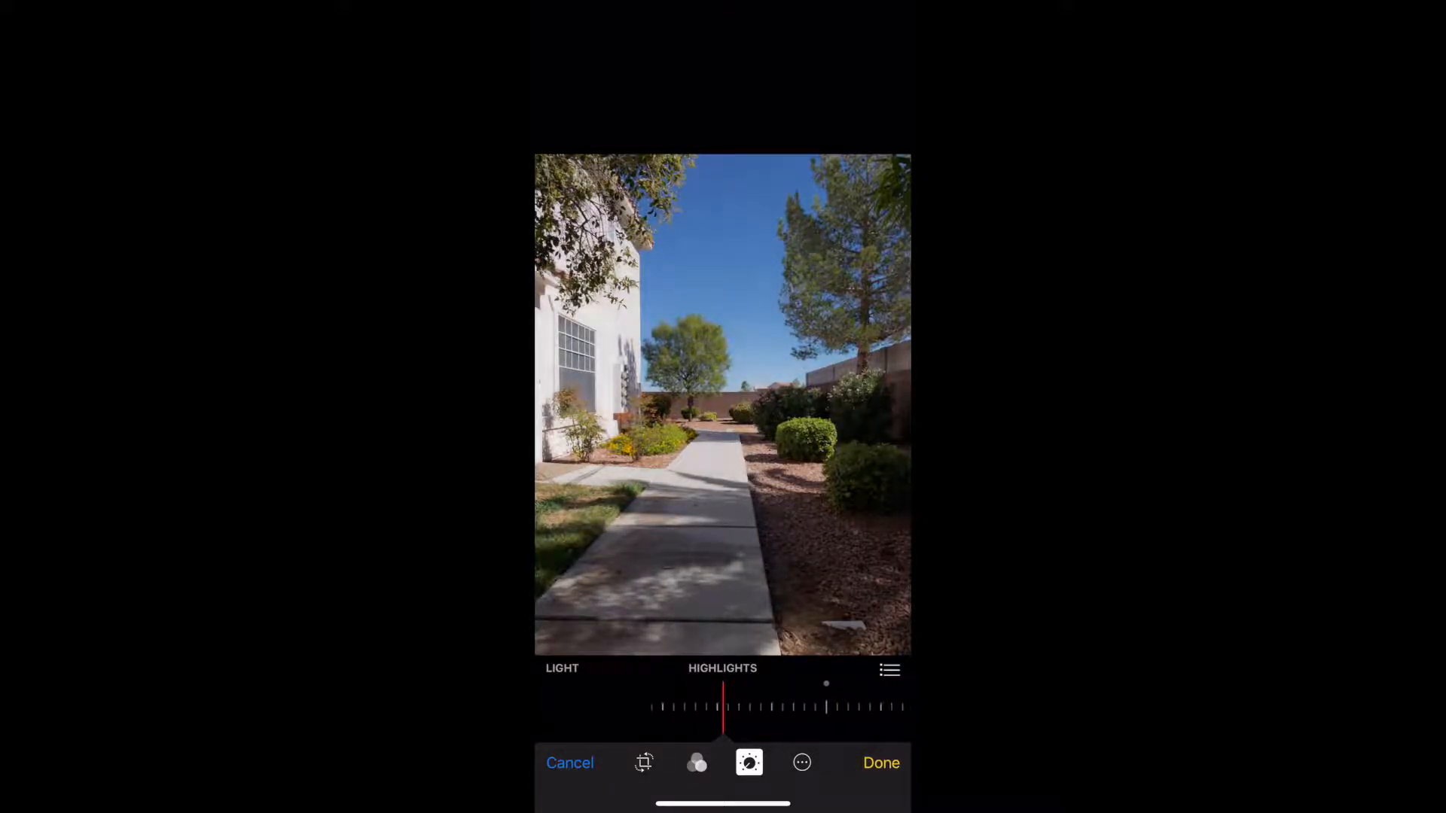
{"action": "left_click_drag", "start_coordinate": [826, 707], "coordinate": [720, 707]}
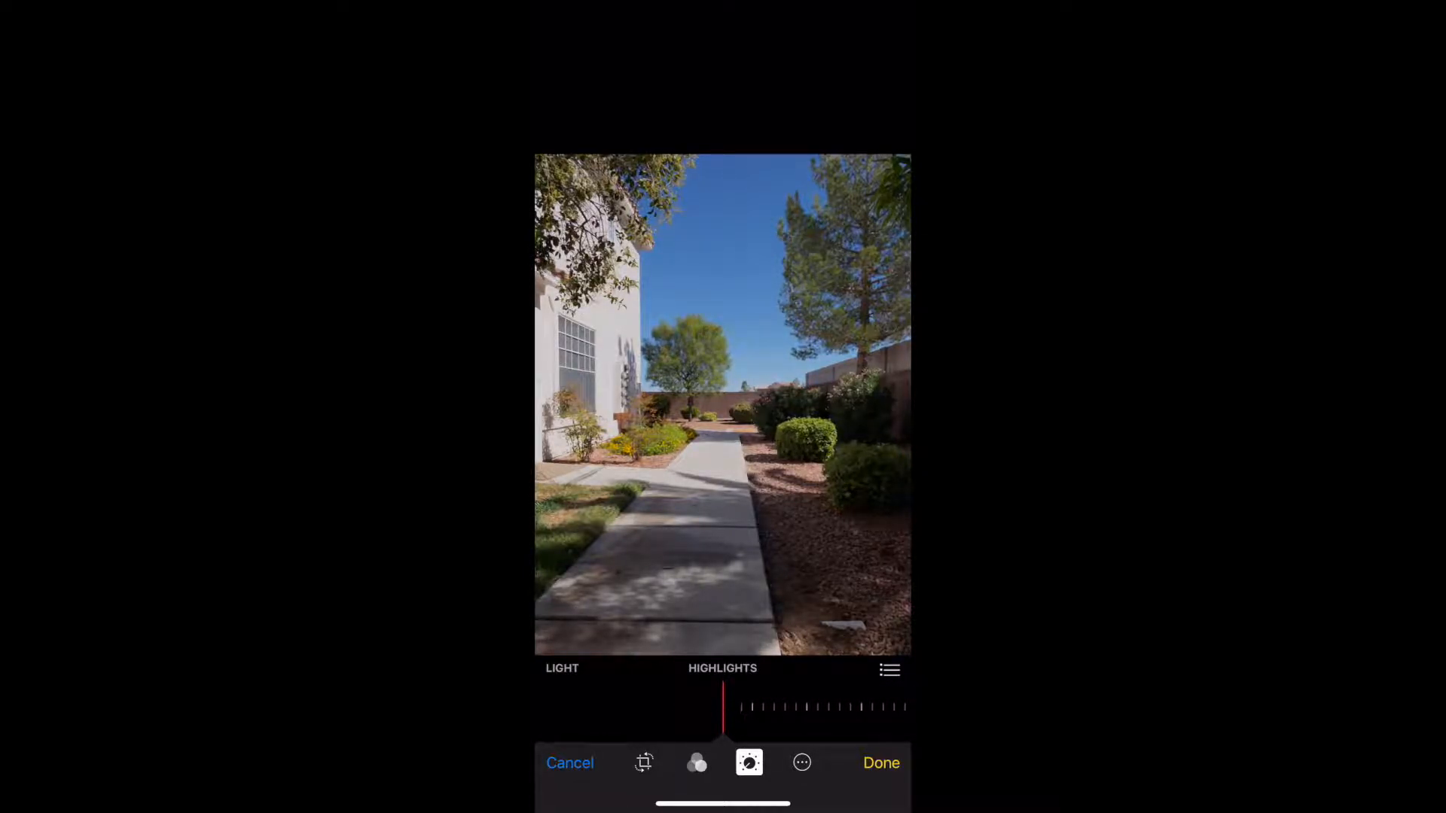
{"action": "left_click_drag", "start_coordinate": [724, 707], "coordinate": [871, 707]}
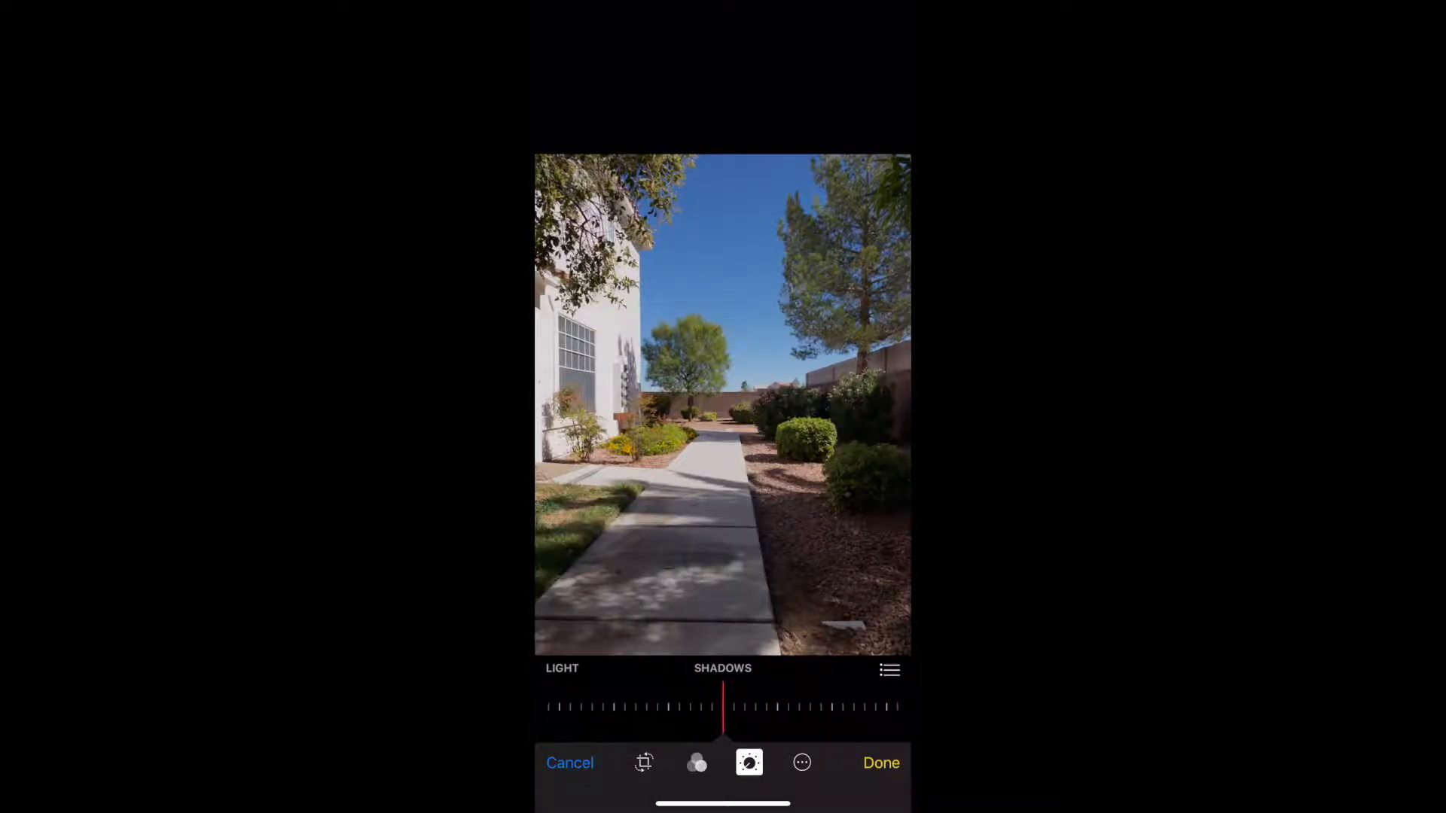
Raise Shadows strongly, then ease back to a moderate boost before moving to Brightness
{"action": "left_click_drag", "start_coordinate": [723, 707], "coordinate": [661, 706]}
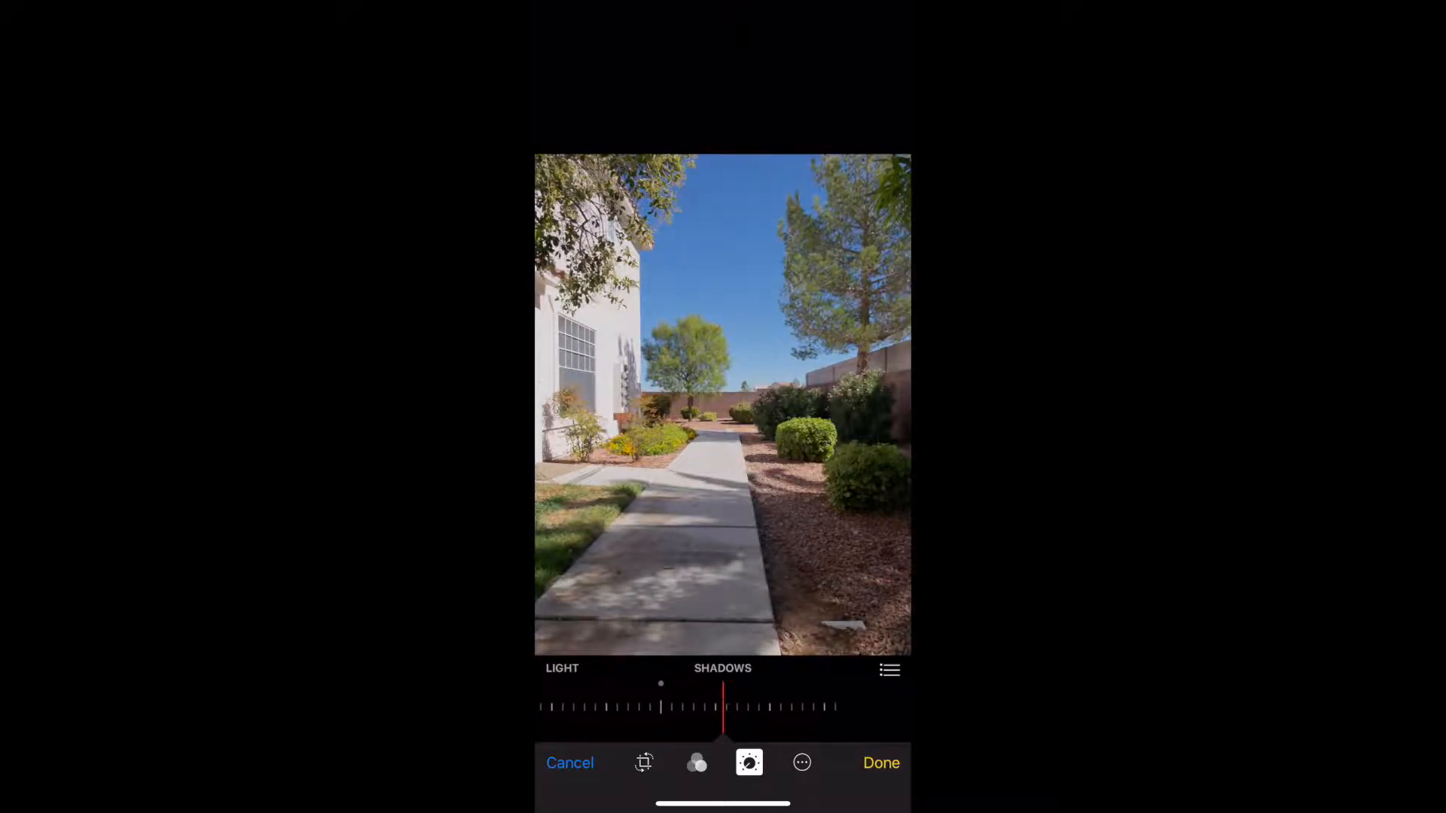
{"action": "left_click_drag", "start_coordinate": [661, 707], "coordinate": [624, 706]}
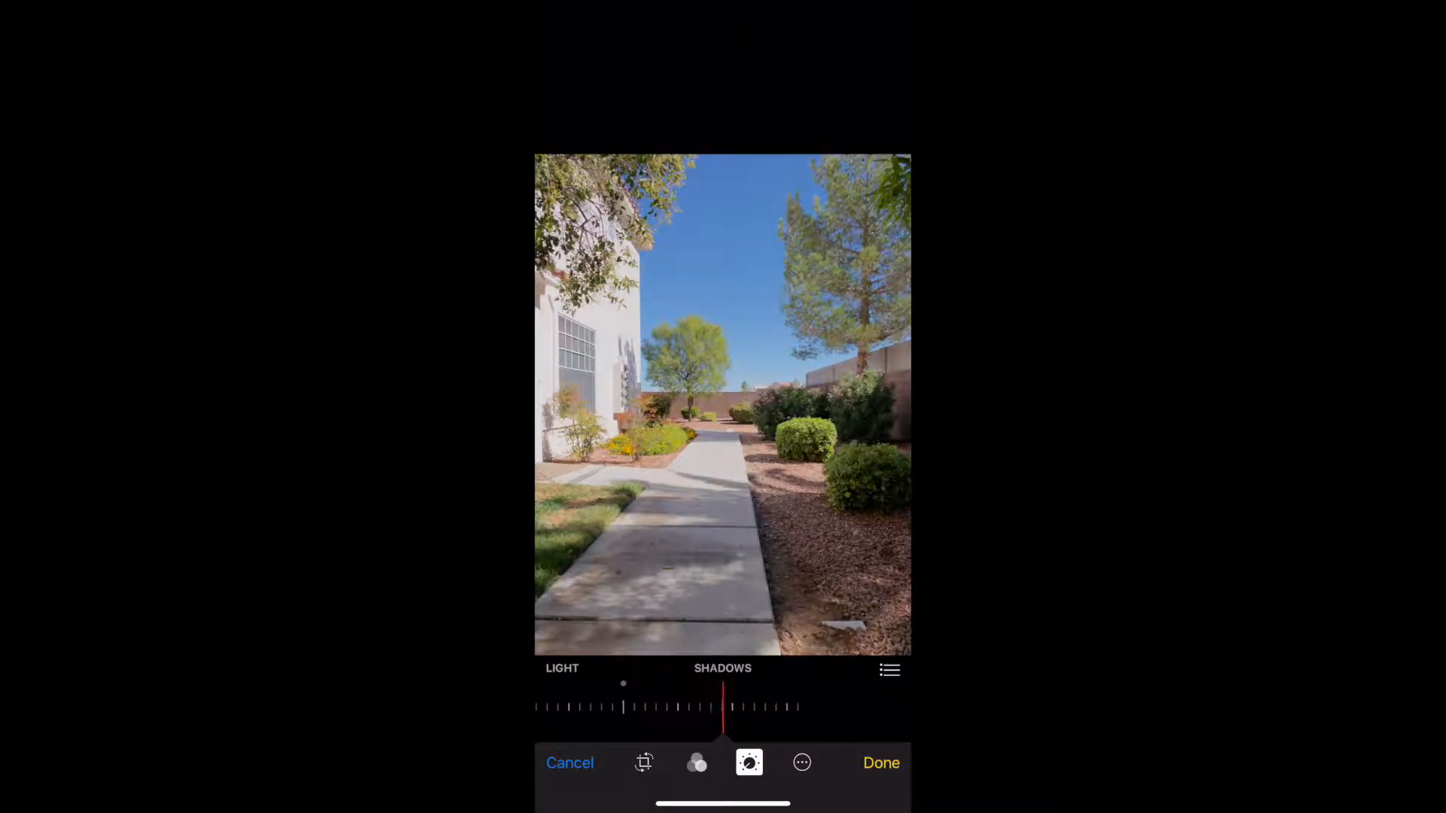
{"action": "left_click_drag", "start_coordinate": [623, 707], "coordinate": [537, 707]}
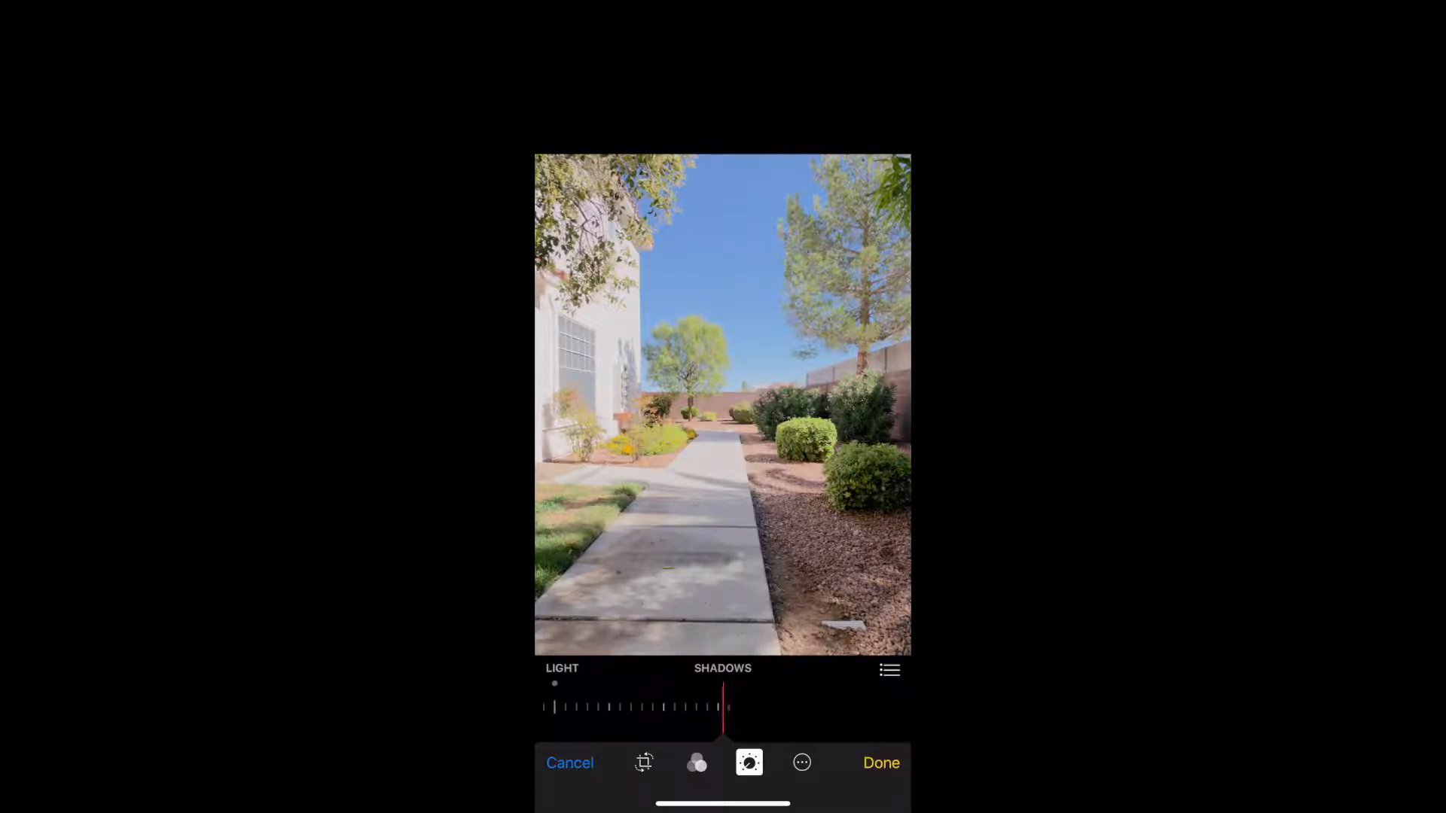
{"action": "left_click_drag", "start_coordinate": [555, 707], "coordinate": [626, 708]}
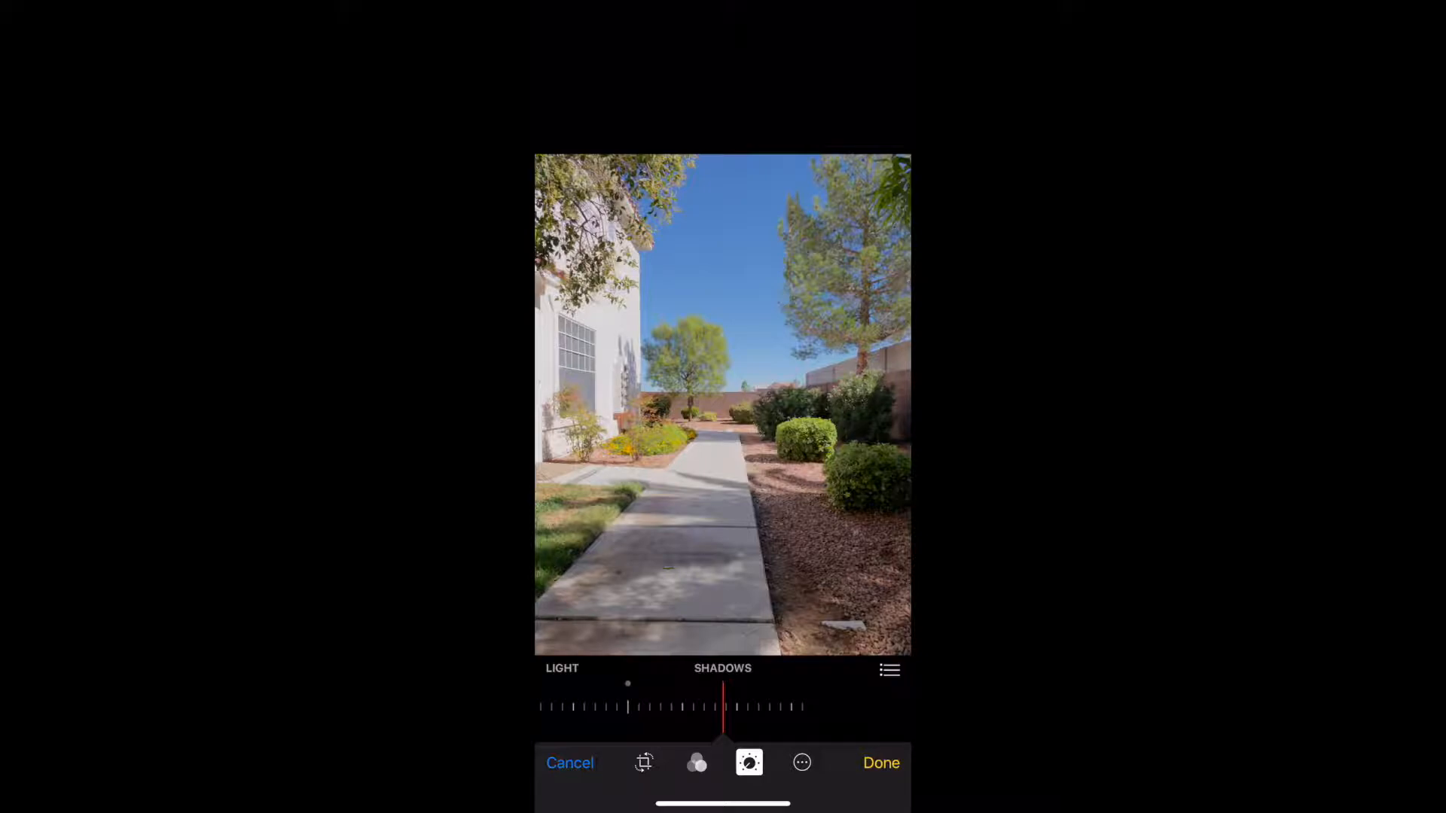
{"action": "left_click", "coordinate": [888, 670]}
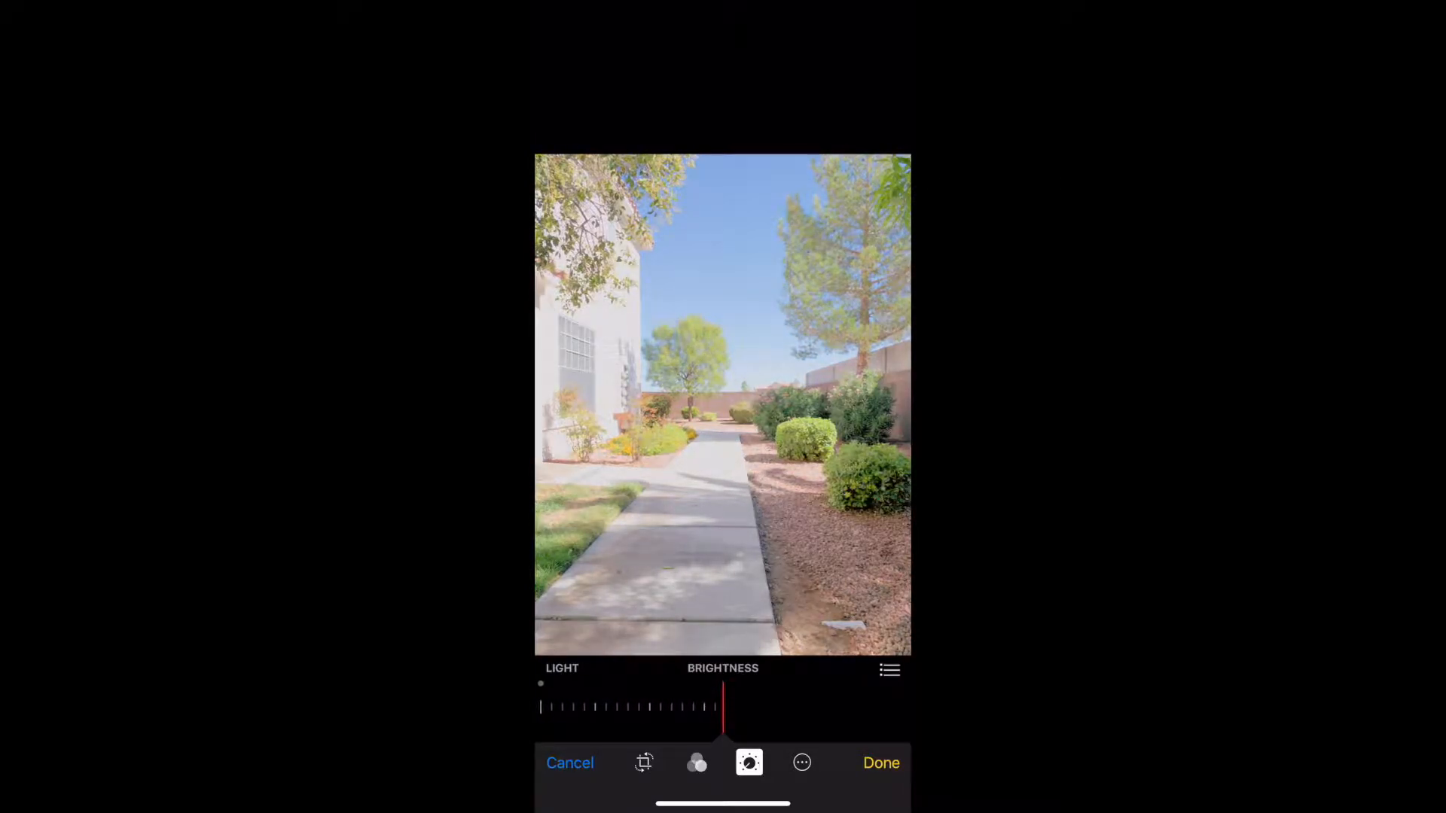
Try a higher Brightness, then adjust Contrast and ease it back slightly
{"action": "left_click_drag", "start_coordinate": [539, 707], "coordinate": [790, 707]}
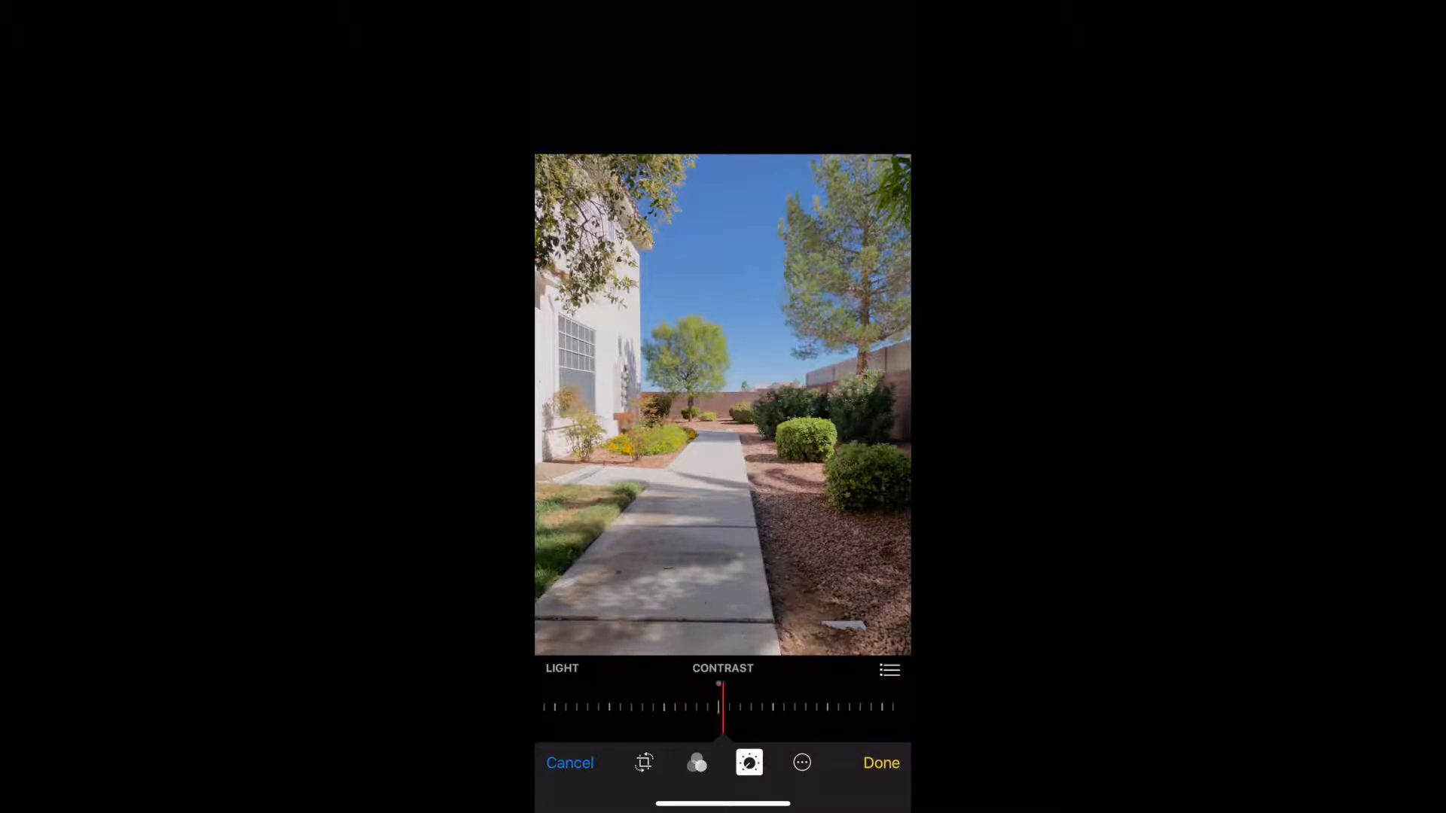
{"action": "left_click_drag", "start_coordinate": [720, 706], "coordinate": [713, 707]}
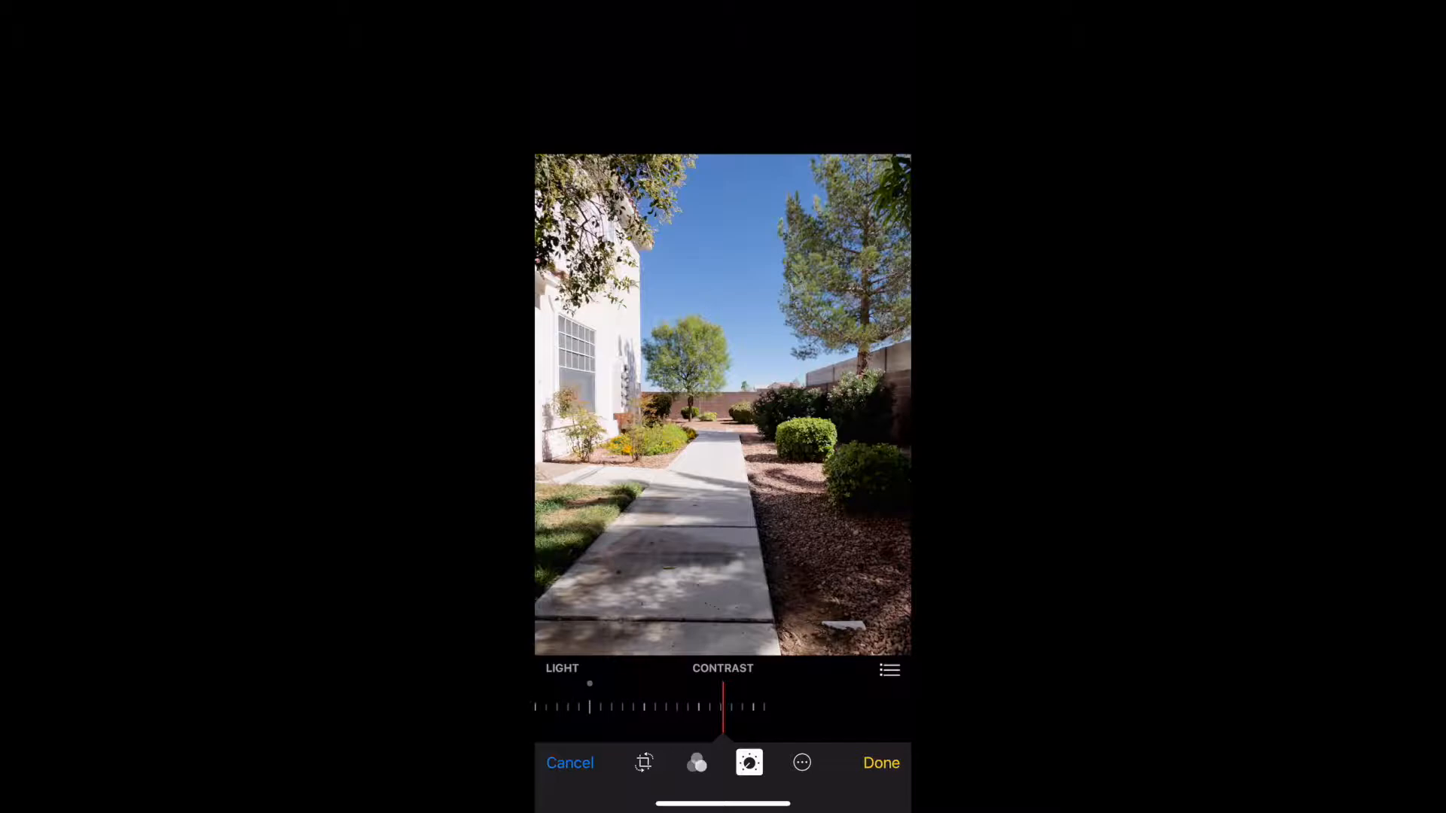
{"action": "left_click_drag", "start_coordinate": [591, 708], "coordinate": [689, 708]}
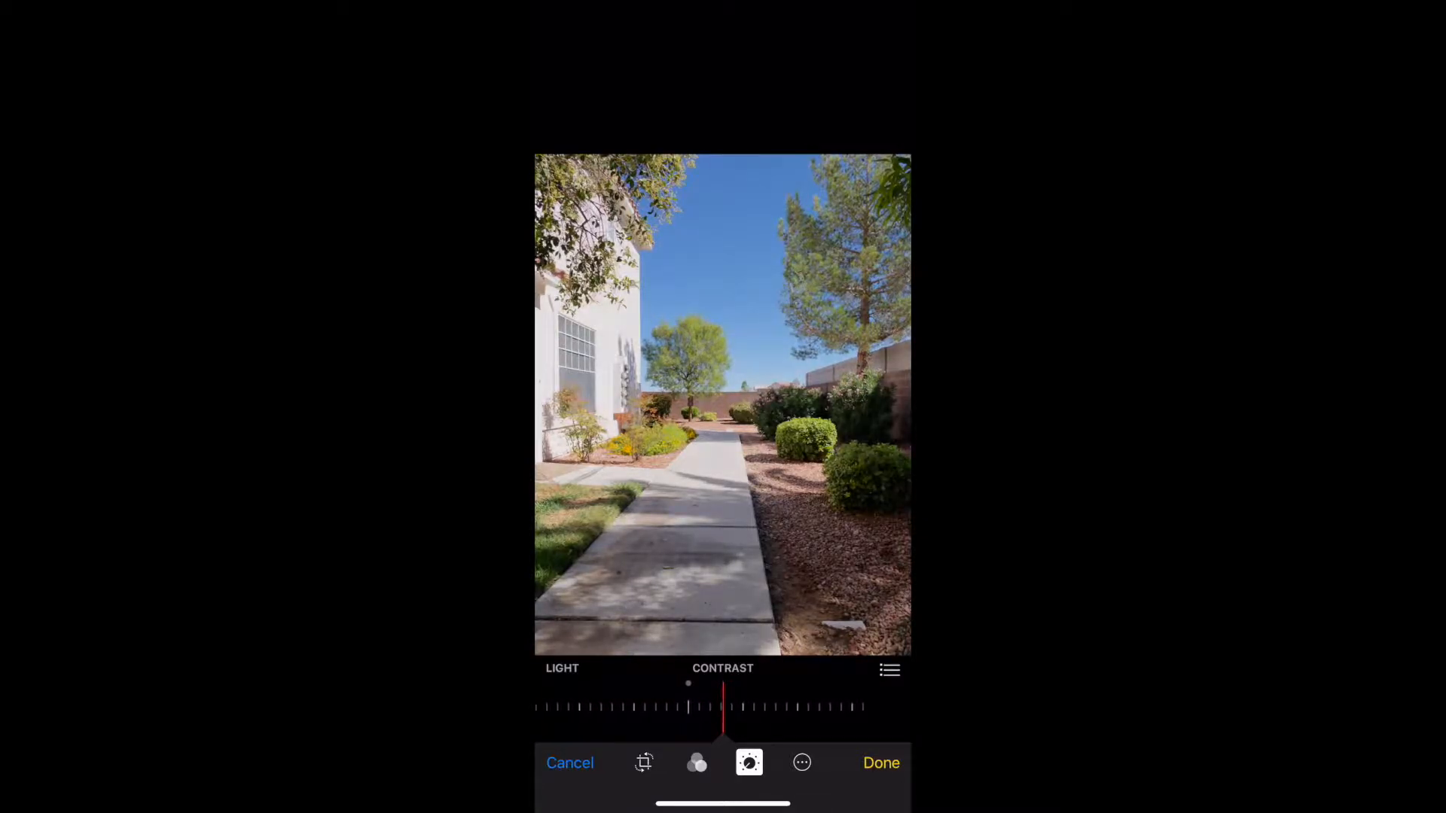
{"action": "left_click_drag", "start_coordinate": [688, 708], "coordinate": [693, 707]}
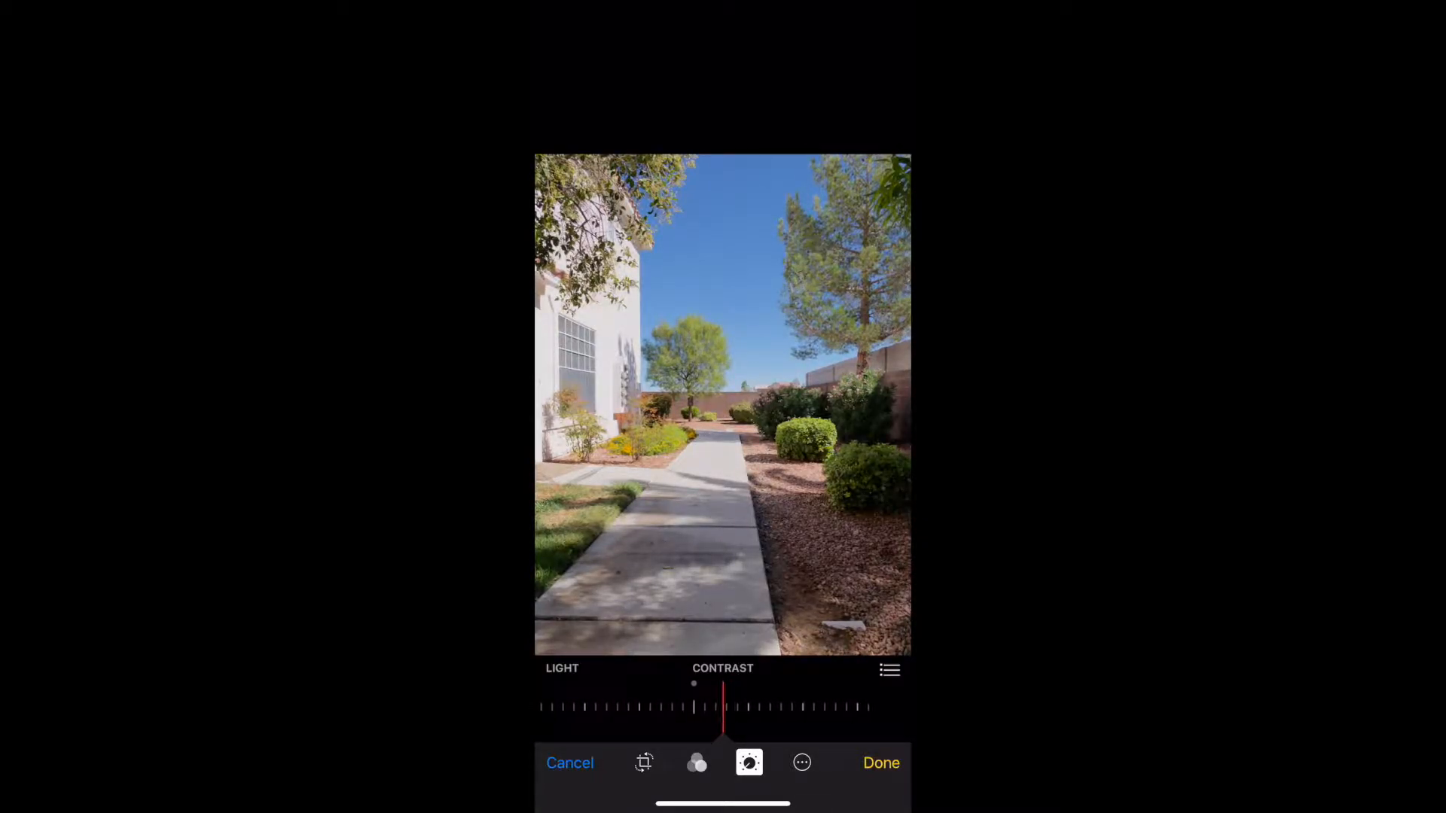
Test deep and strongest Black Point, then settle slightly above neutral
{"action": "left_click", "coordinate": [888, 671]}
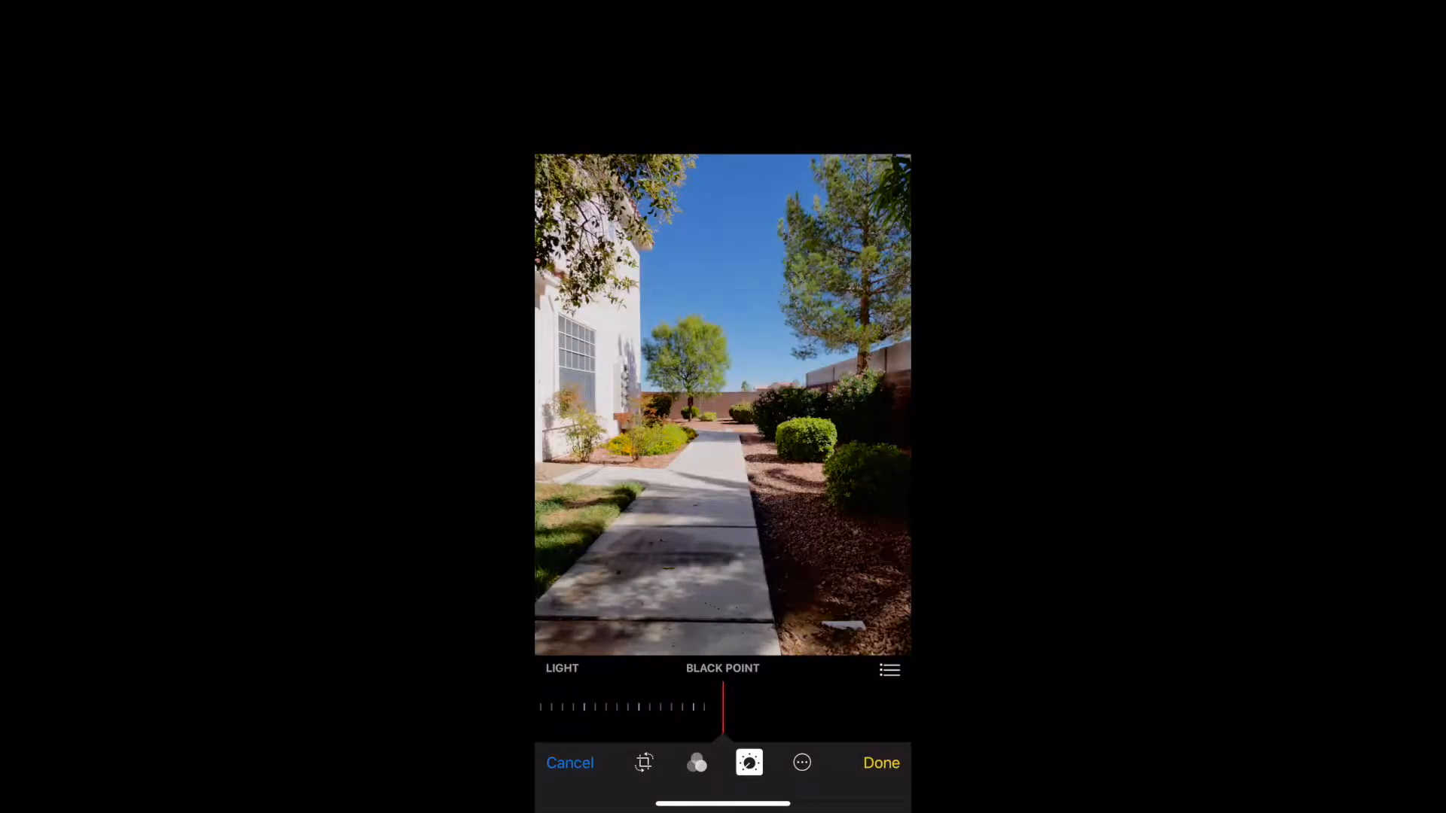
{"action": "left_click_drag", "start_coordinate": [723, 707], "coordinate": [539, 707]}
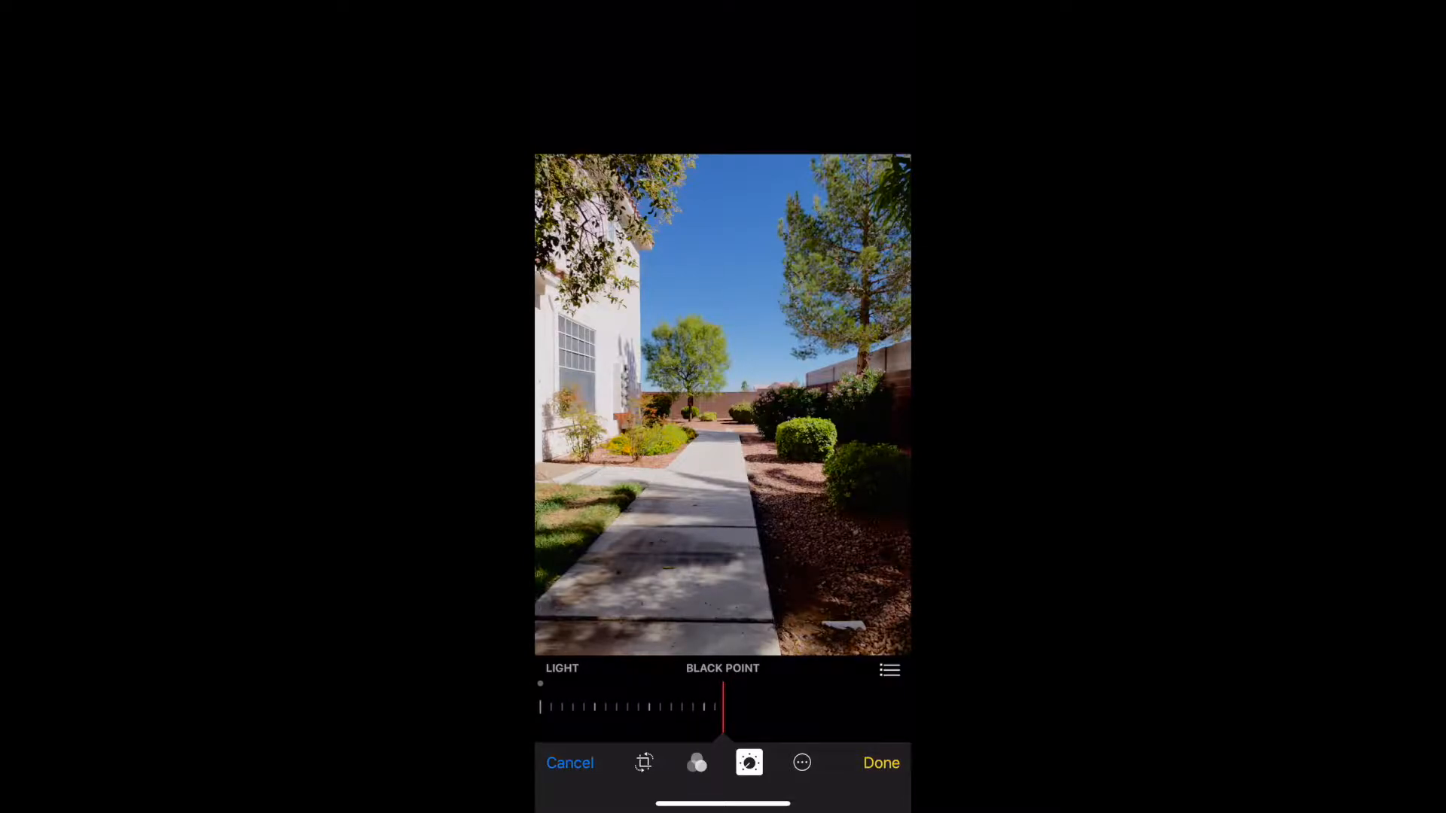
{"action": "left_click_drag", "start_coordinate": [540, 683], "coordinate": [901, 683]}
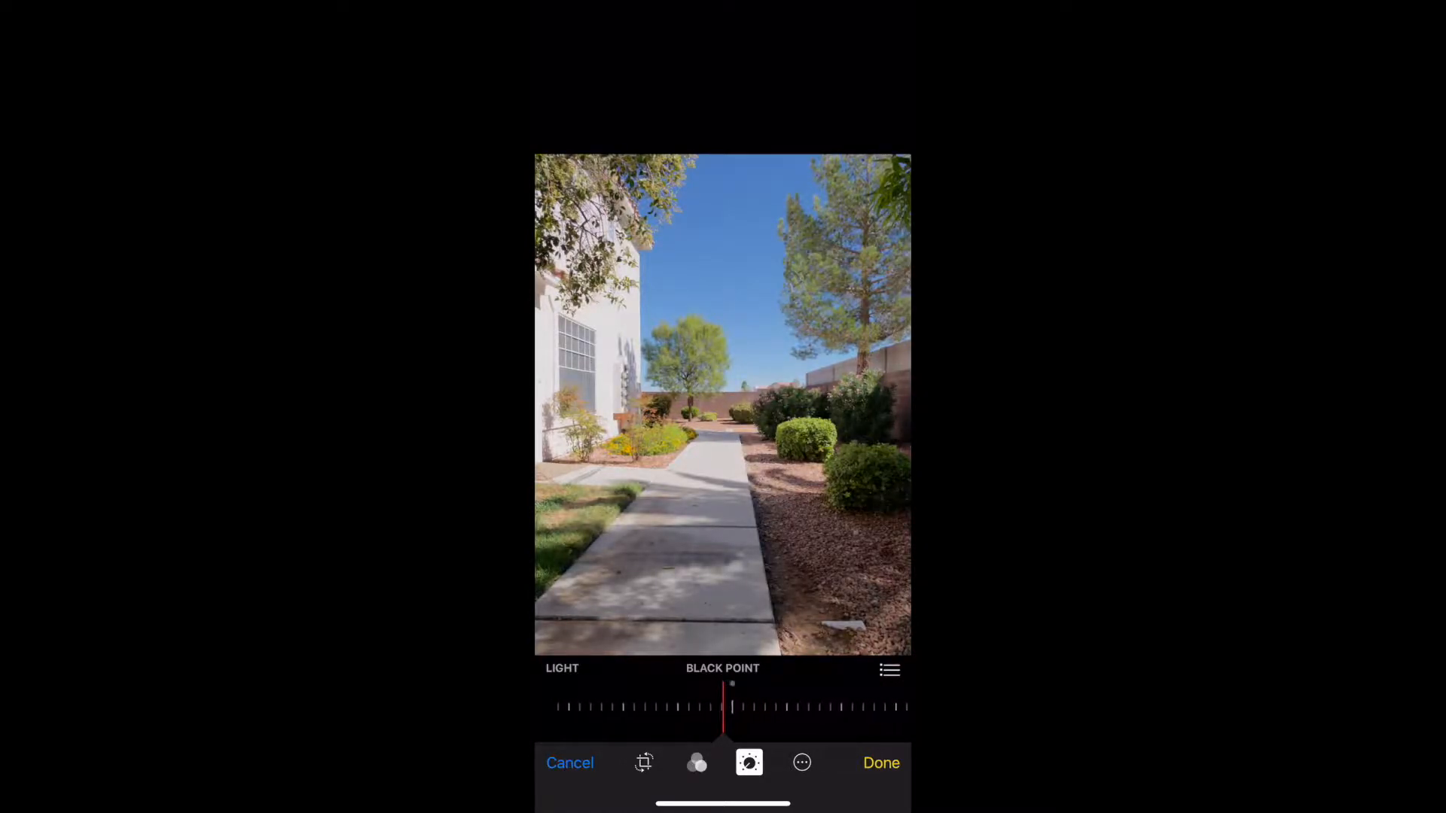
{"action": "left_click_drag", "start_coordinate": [731, 706], "coordinate": [753, 707]}
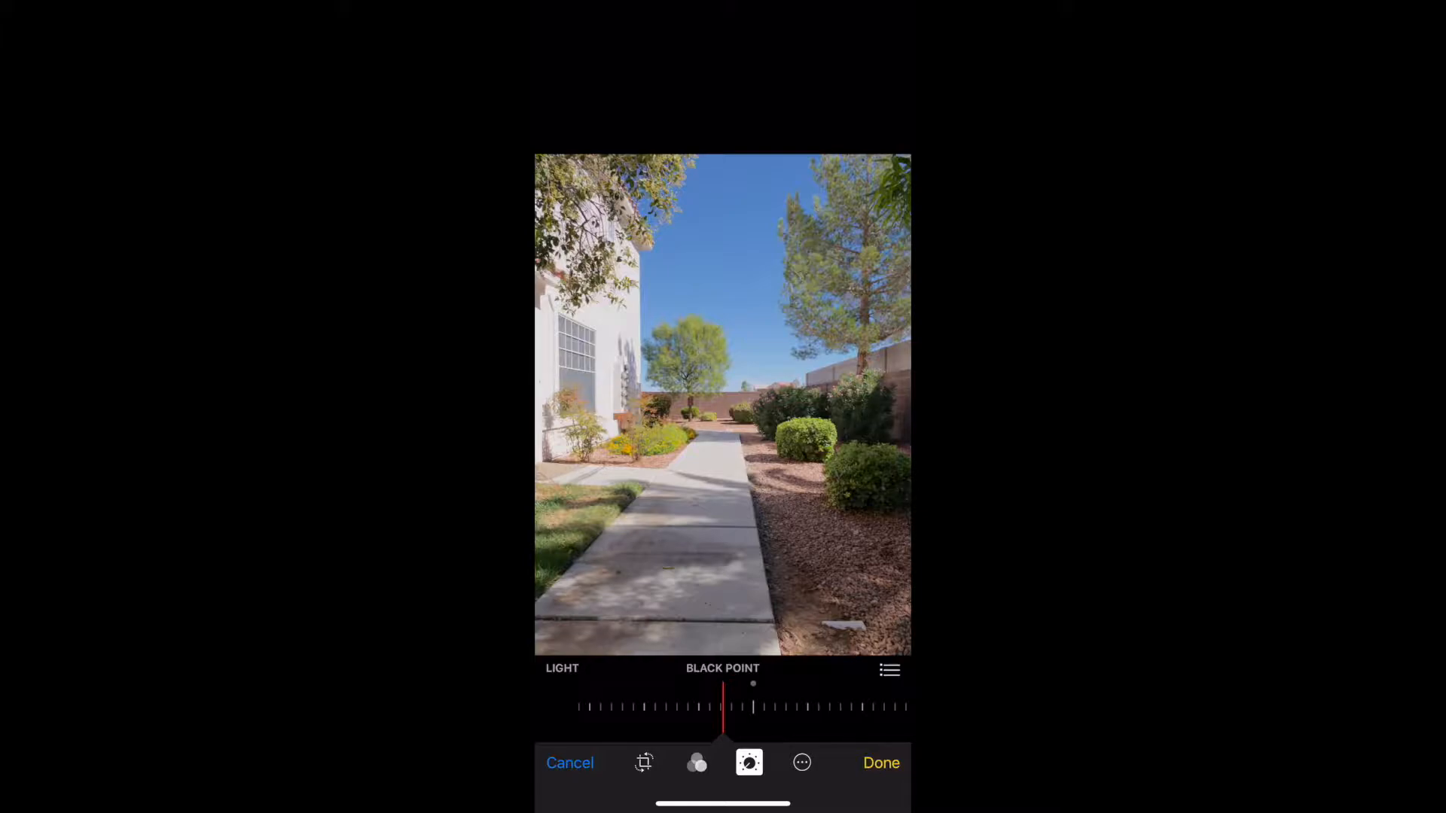
{"action": "left_click", "coordinate": [888, 670]}
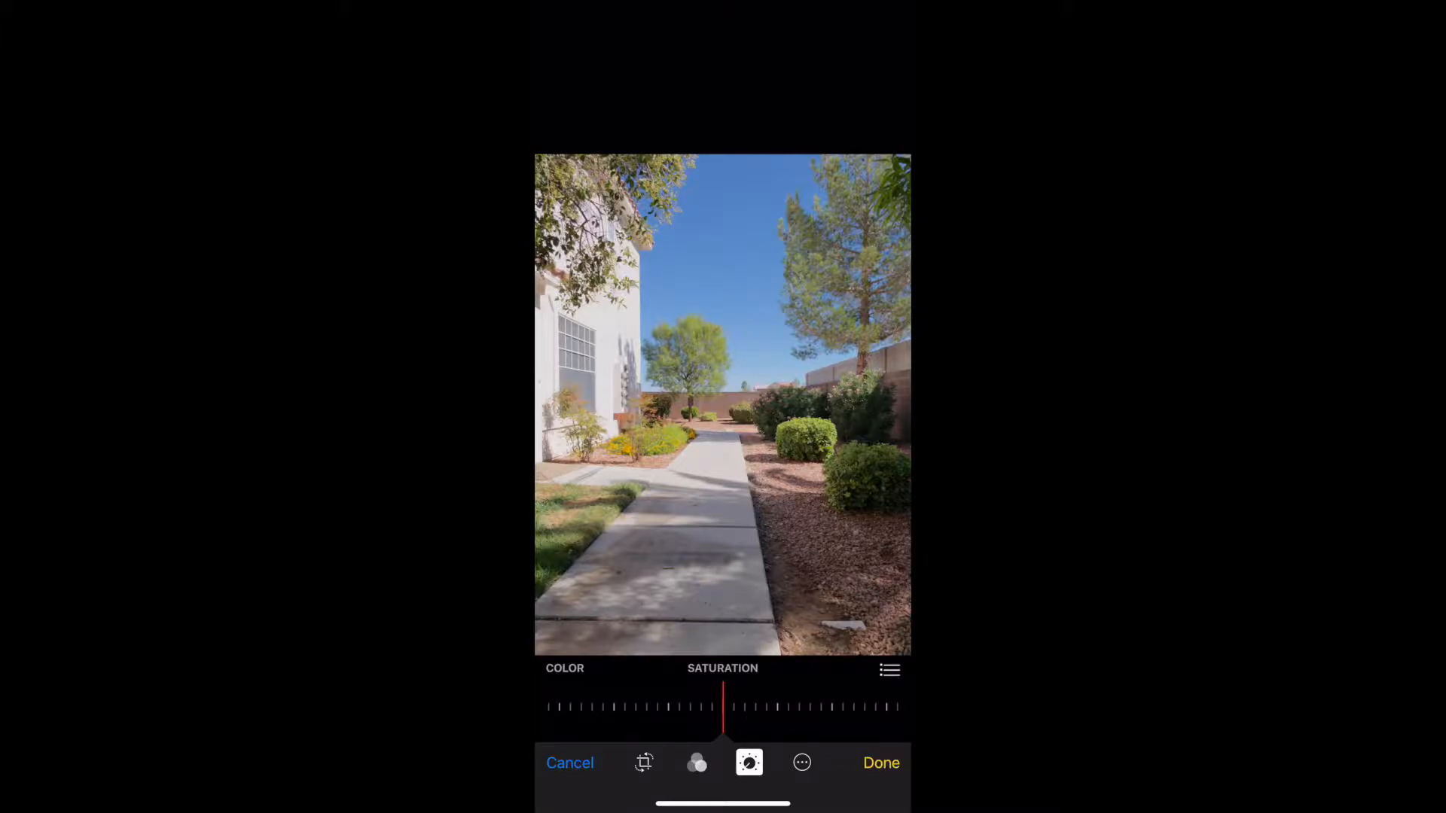
Push Saturation high, then pull it back to a moderate boost
{"action": "left_click_drag", "start_coordinate": [723, 707], "coordinate": [706, 708]}
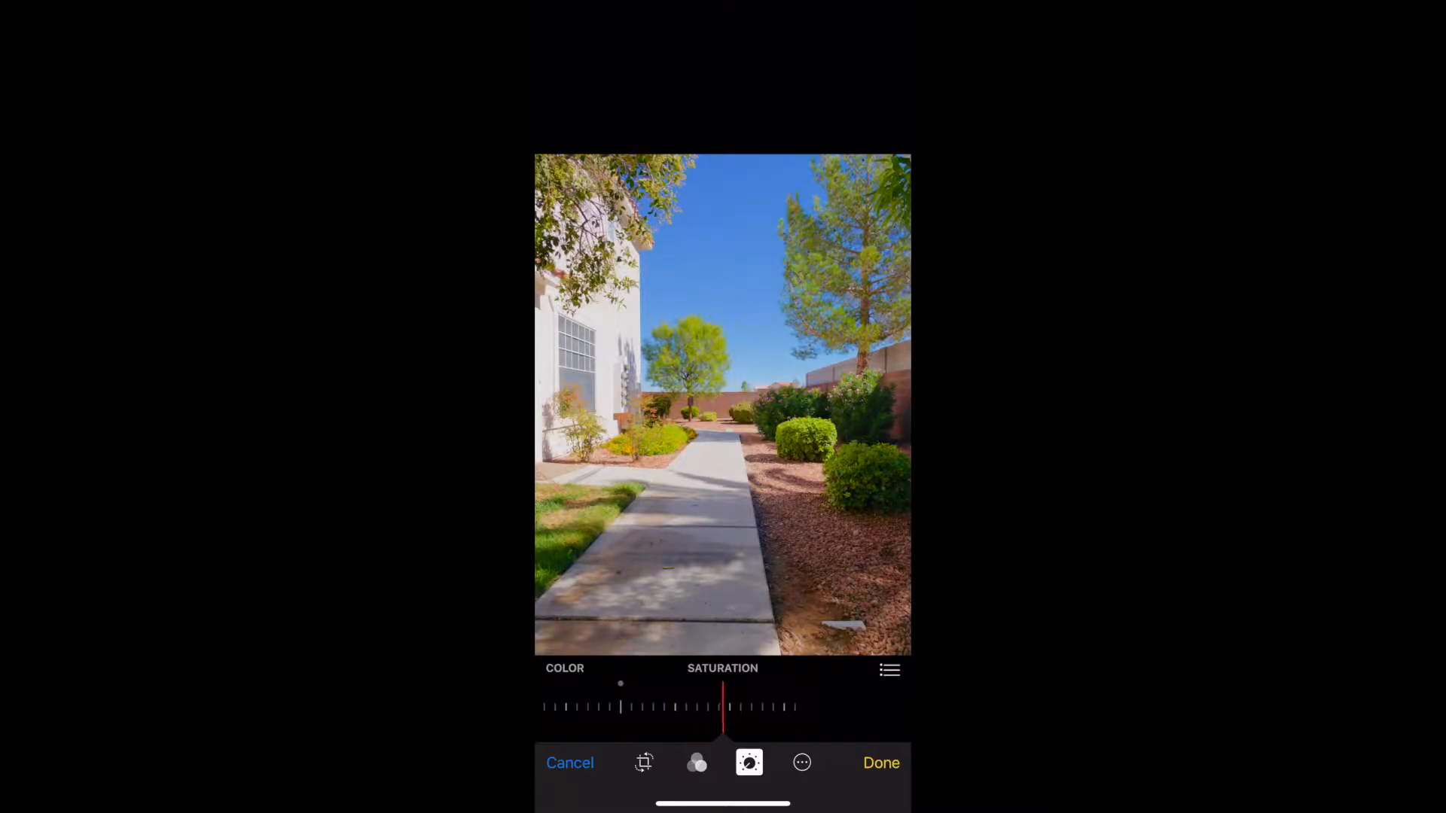
{"action": "left_click_drag", "start_coordinate": [620, 706], "coordinate": [579, 707]}
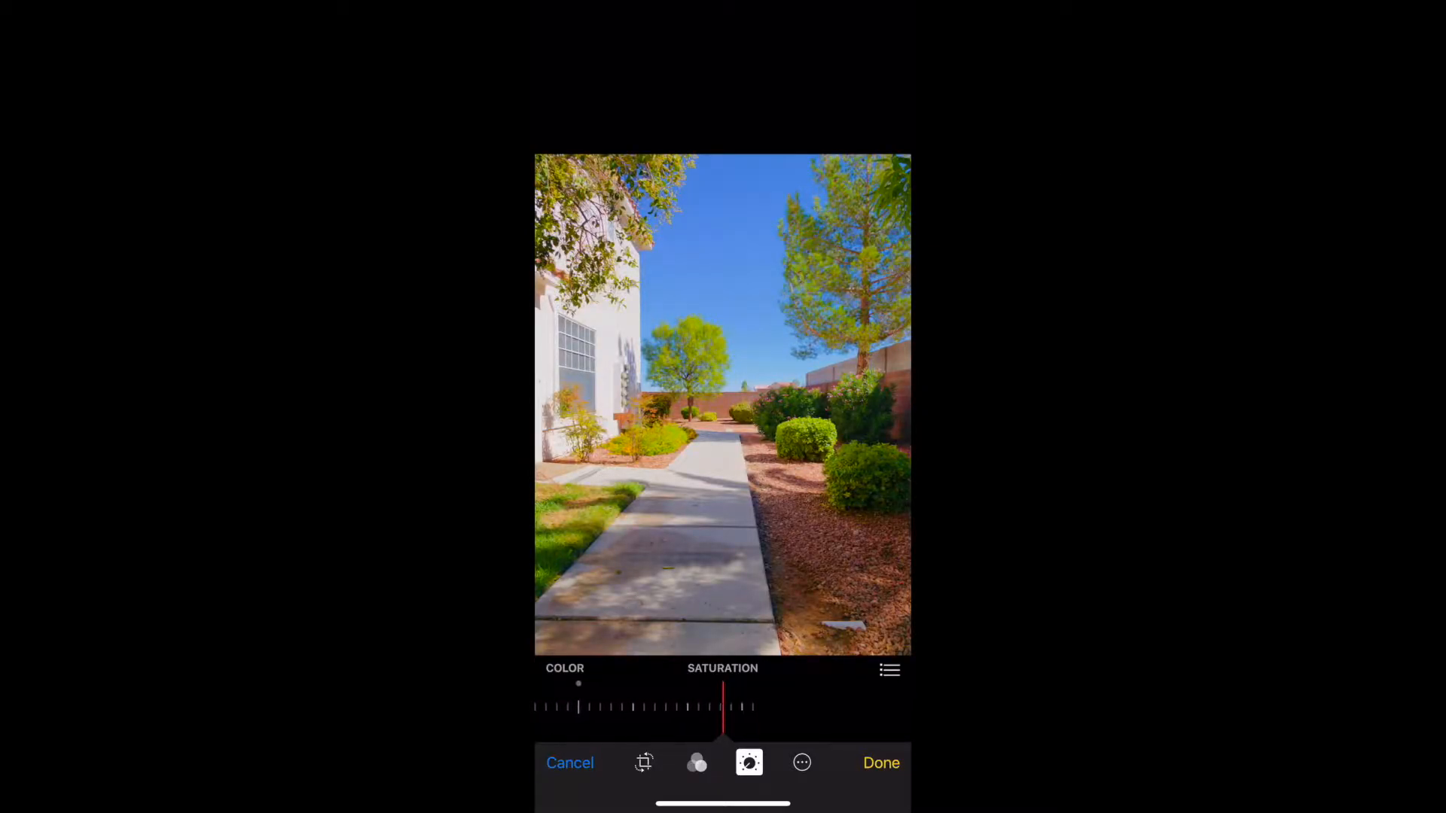
{"action": "left_click_drag", "start_coordinate": [578, 707], "coordinate": [544, 708]}
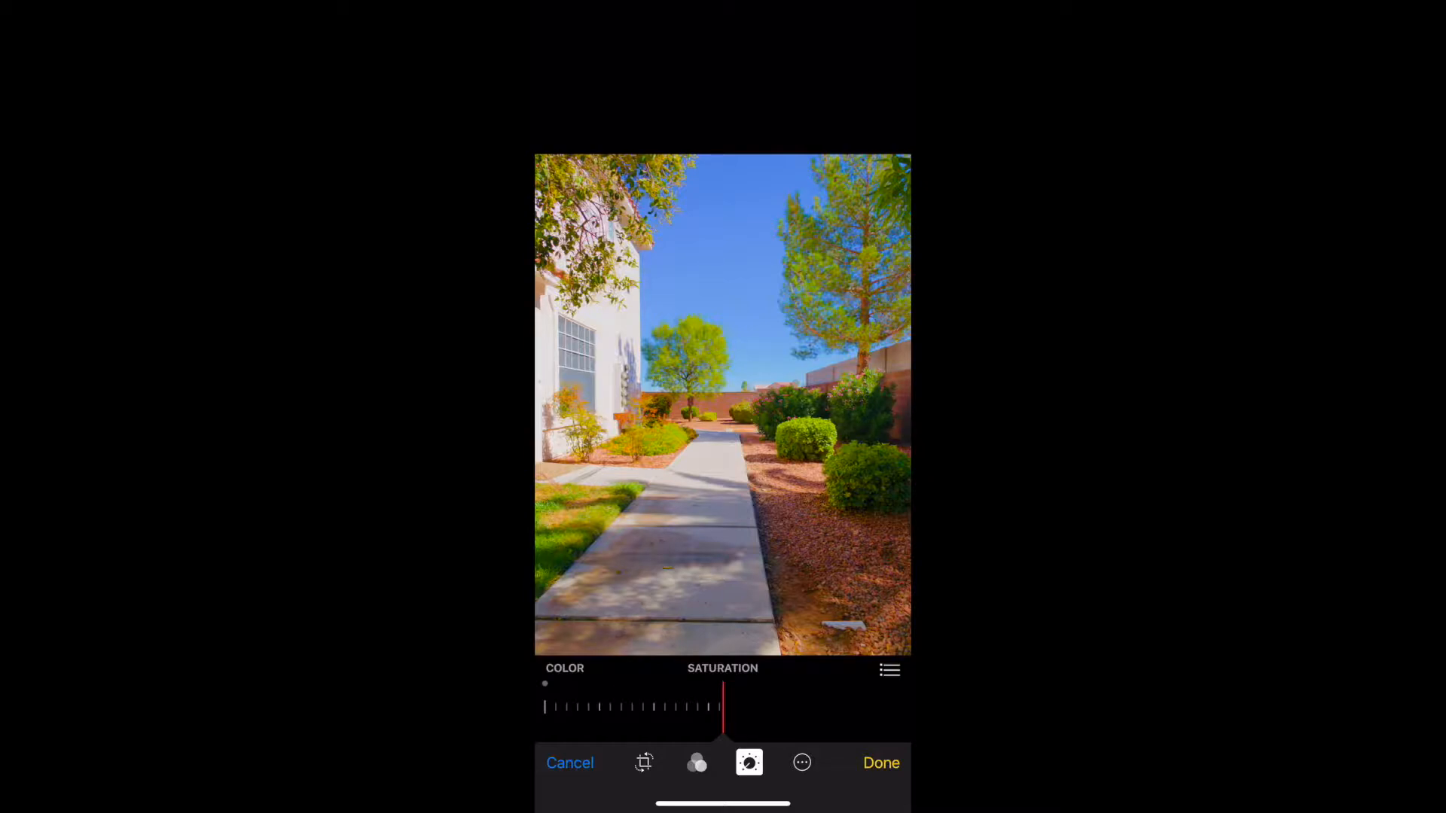
{"action": "left_click_drag", "start_coordinate": [544, 708], "coordinate": [660, 707]}
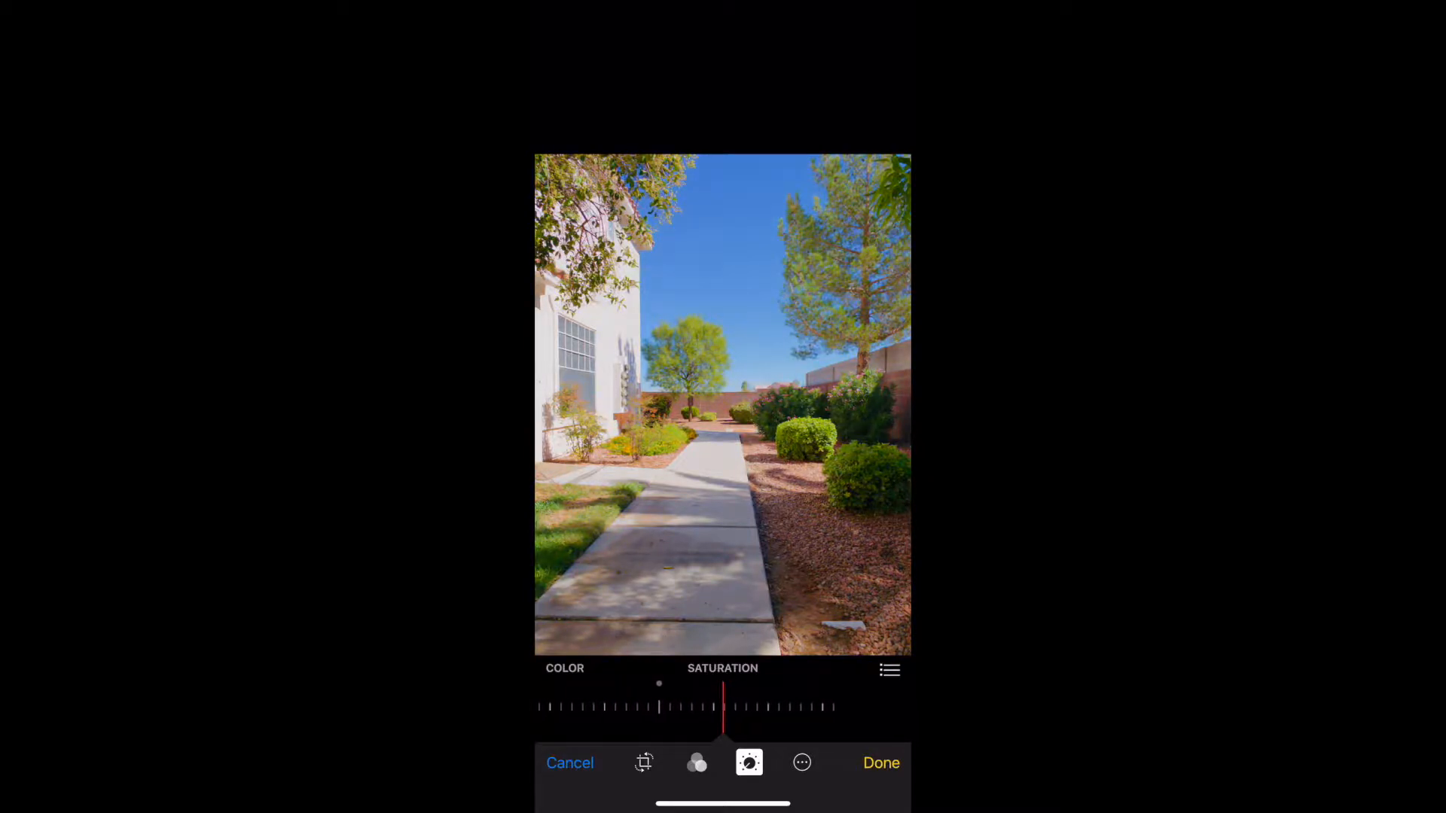
{"action": "left_click_drag", "start_coordinate": [660, 707], "coordinate": [689, 707]}
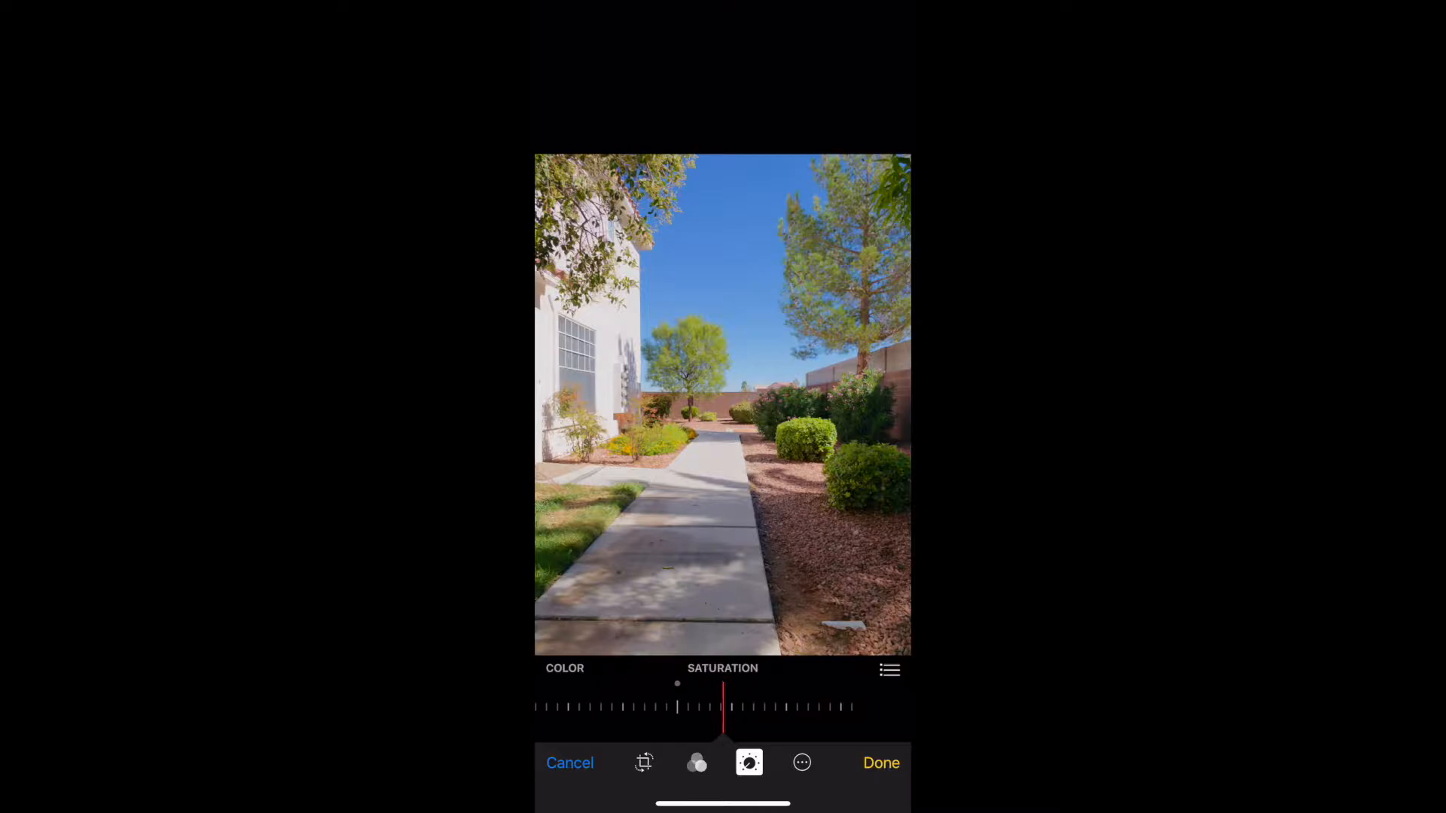
{"action": "left_click", "coordinate": [888, 670]}
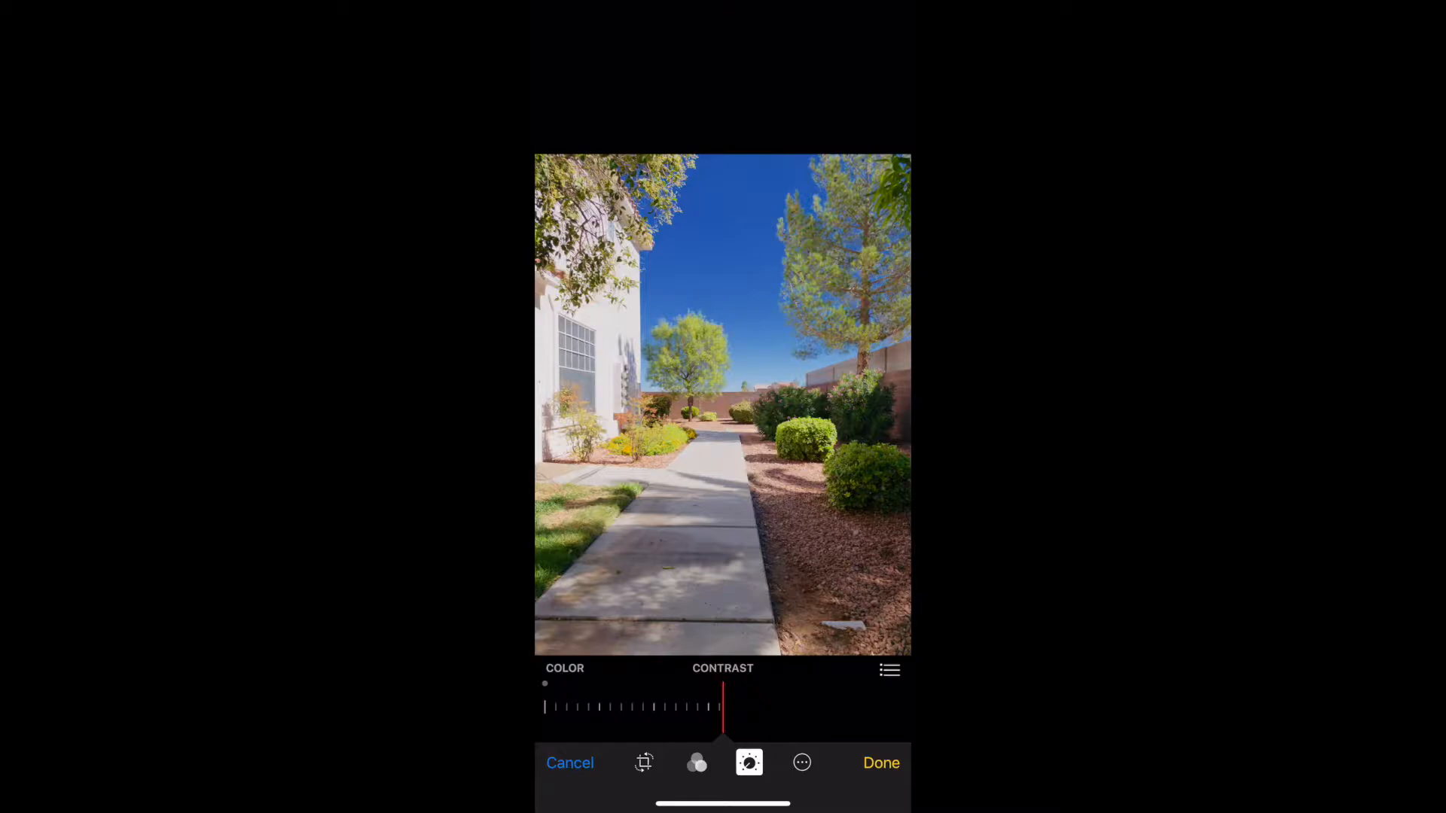
Raise colour Contrast, then push Cast to its extreme for a cool bluish tint
{"action": "left_click_drag", "start_coordinate": [544, 707], "coordinate": [572, 707]}
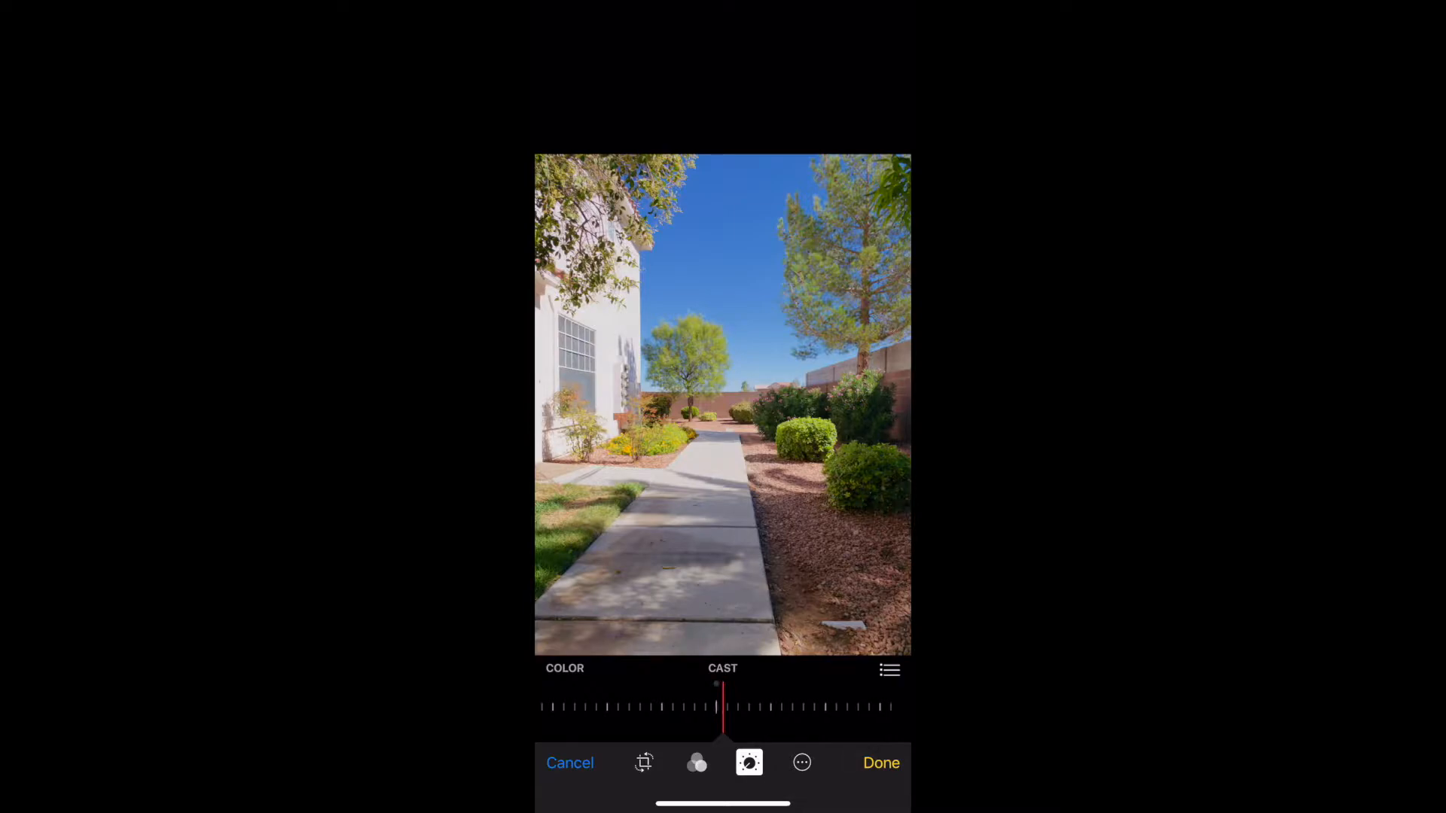
{"action": "left_click_drag", "start_coordinate": [718, 707], "coordinate": [539, 707]}
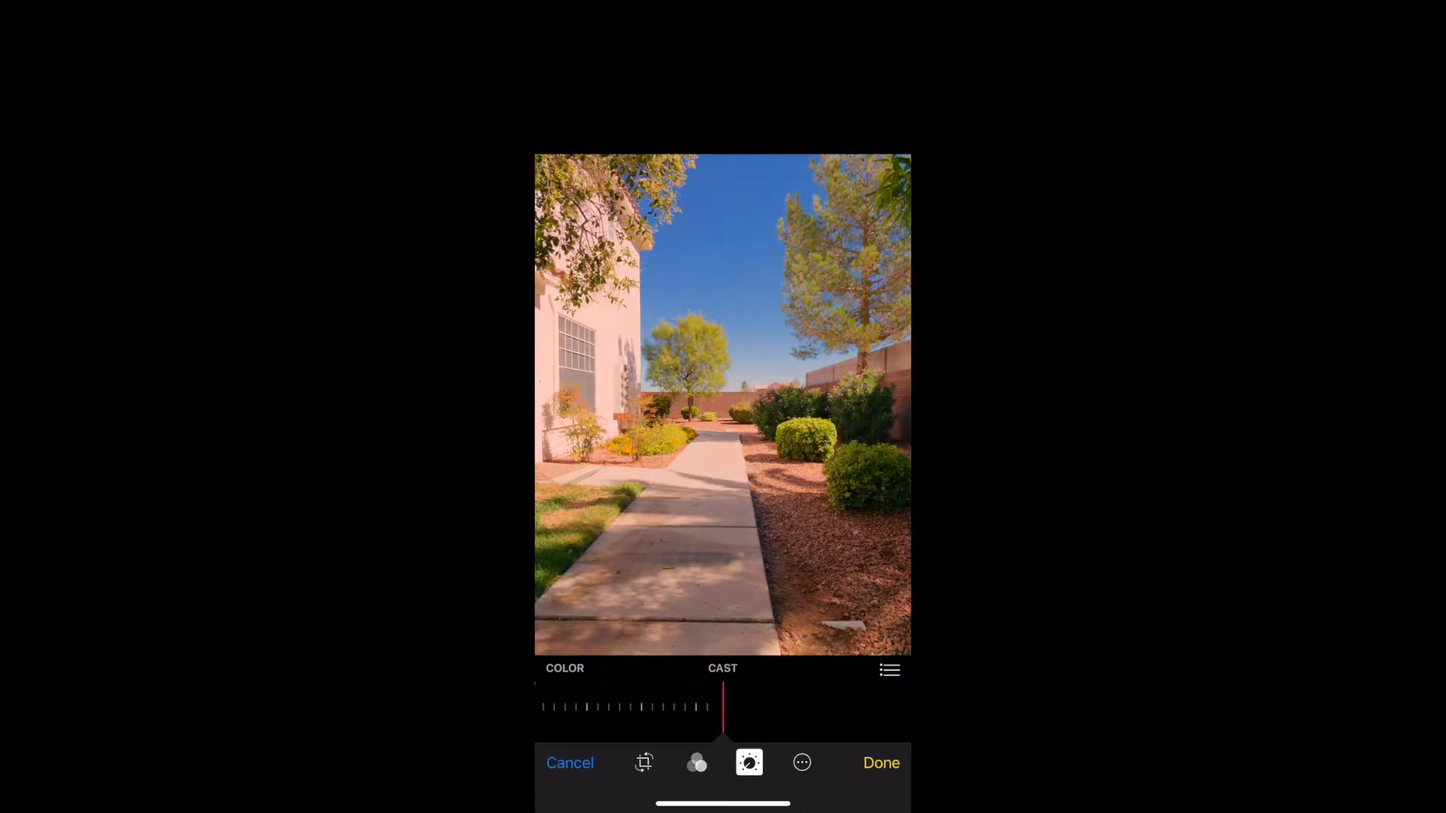
{"action": "left_click_drag", "start_coordinate": [723, 707], "coordinate": [902, 707]}
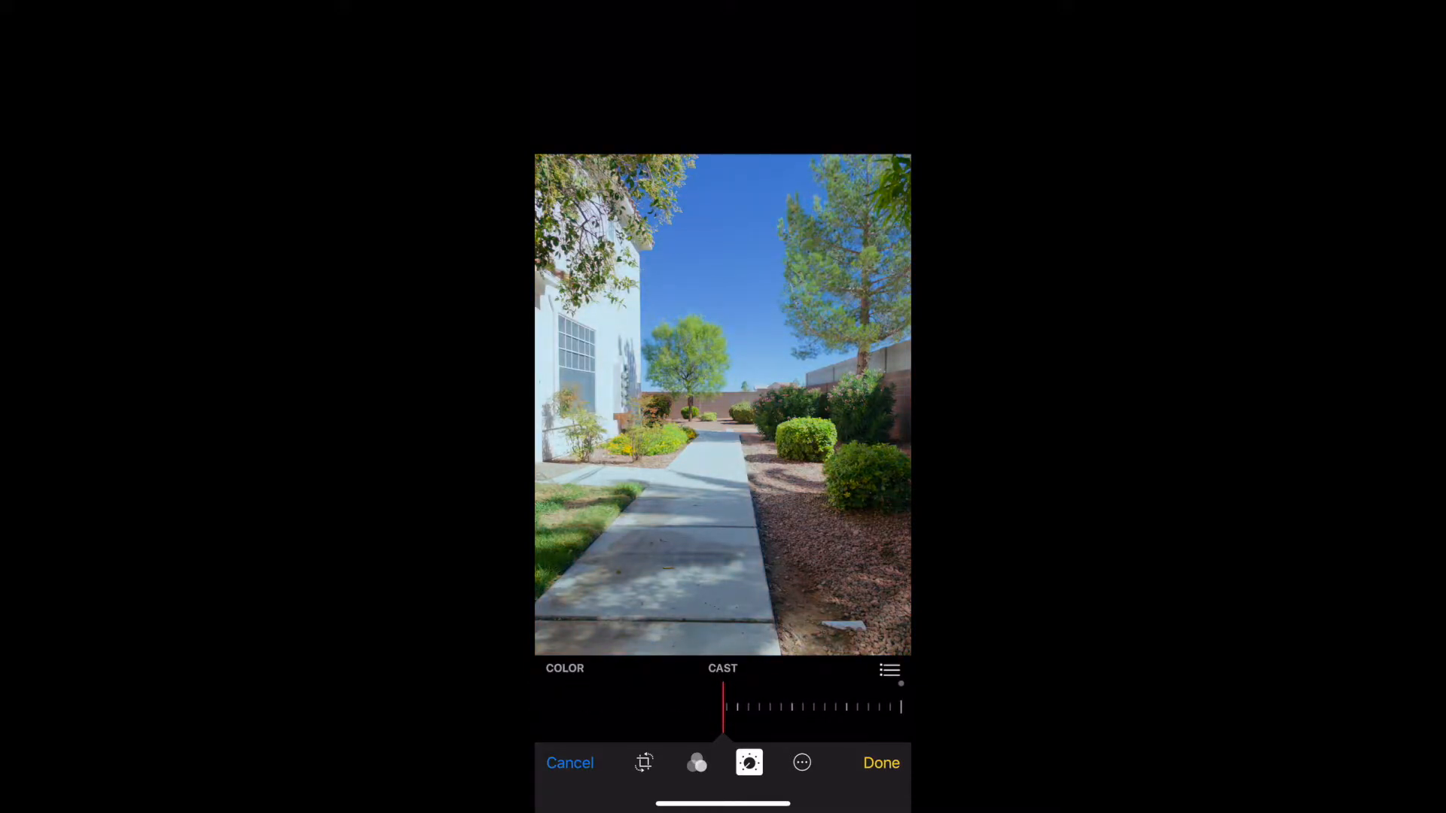